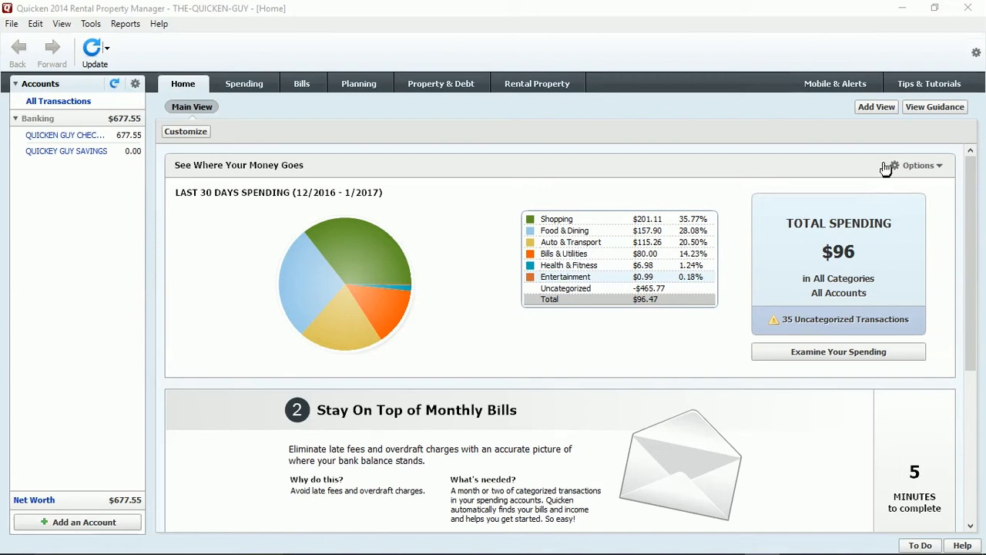
{"action": "mouse_move", "coordinate": [880, 169]}
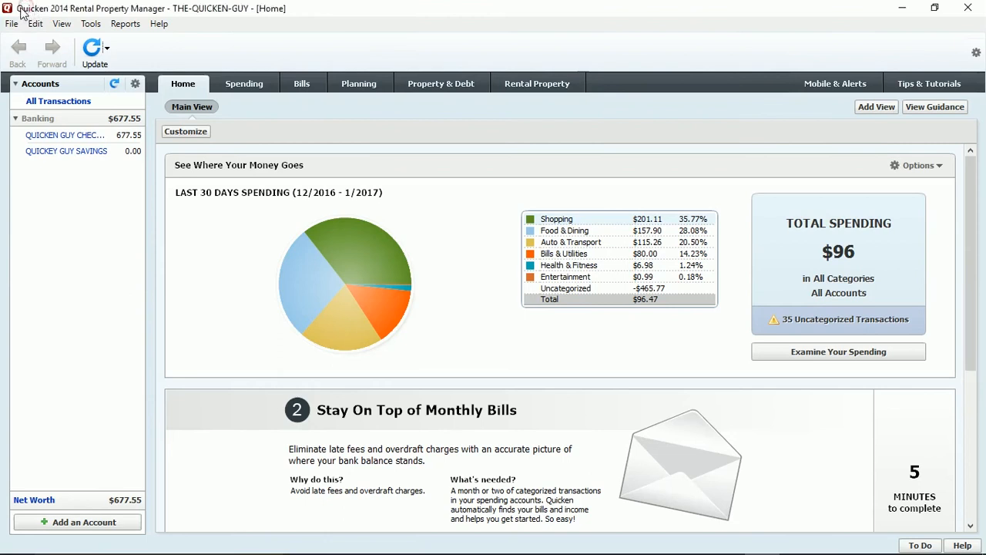
{"action": "mouse_move", "coordinate": [160, 15]}
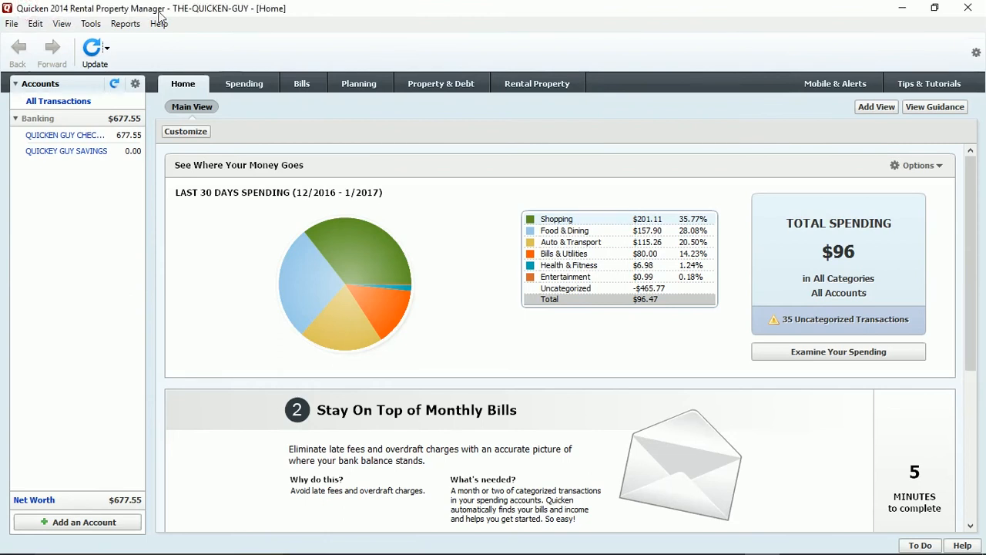
{"action": "mouse_move", "coordinate": [126, 278]}
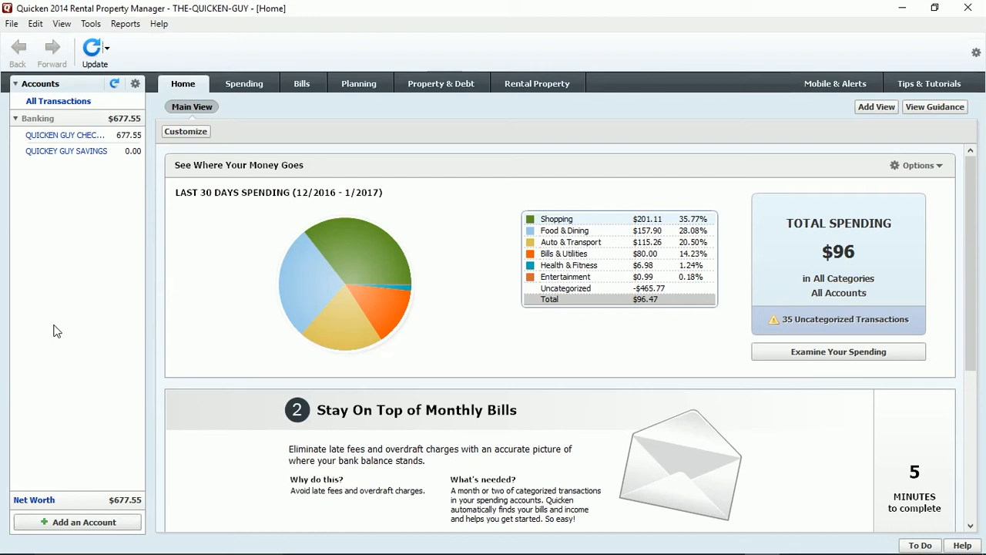
{"action": "mouse_move", "coordinate": [40, 327]}
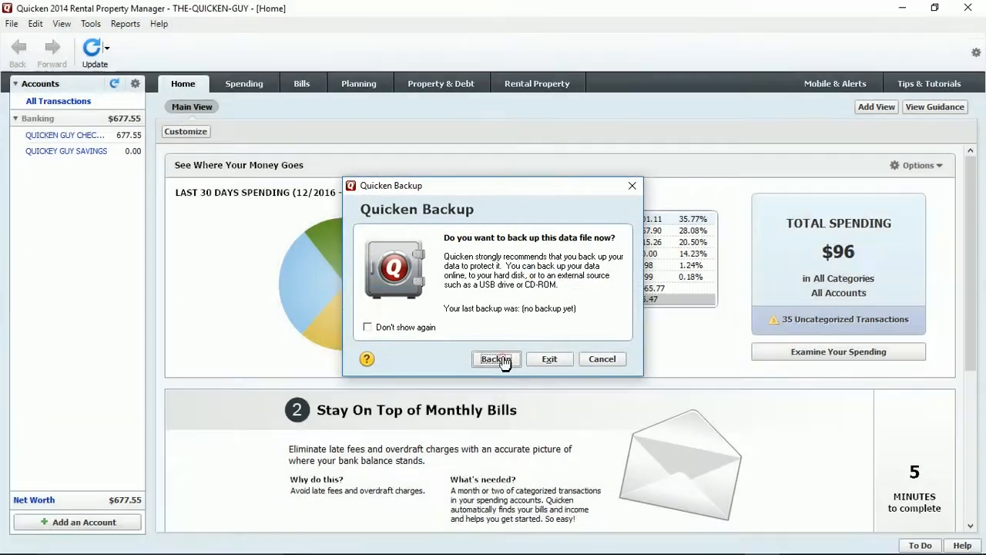
- Back up the THE-QUICKEN-GUY data file to QUICKEN-BACKUPS while exiting Quicken 2014
{"action": "left_click", "coordinate": [495, 358]}
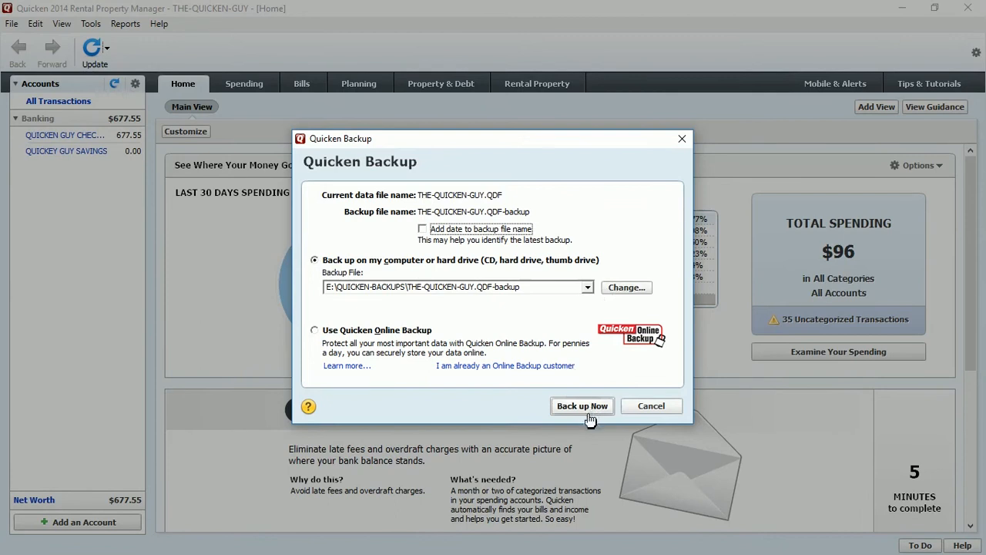
{"action": "left_click", "coordinate": [581, 405]}
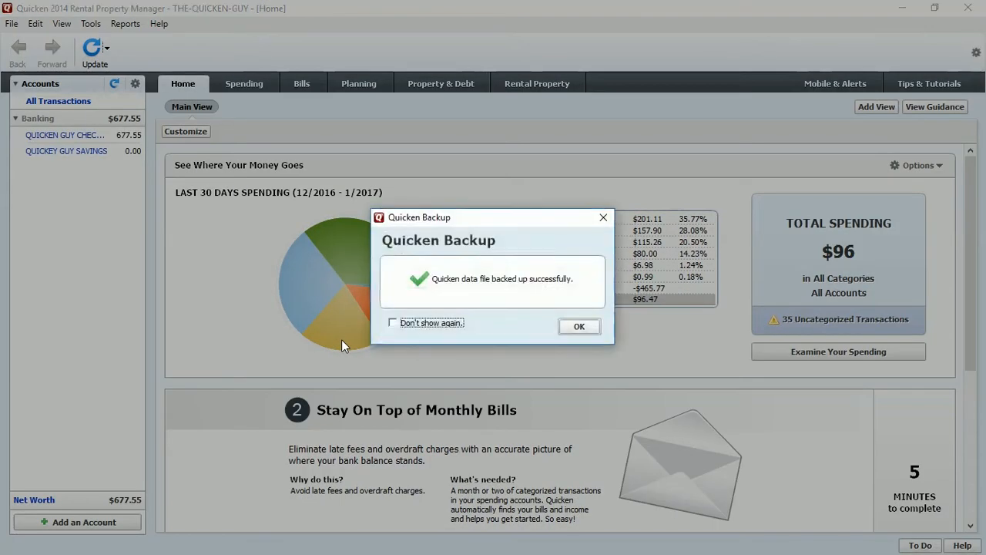
{"action": "left_click", "coordinate": [579, 326]}
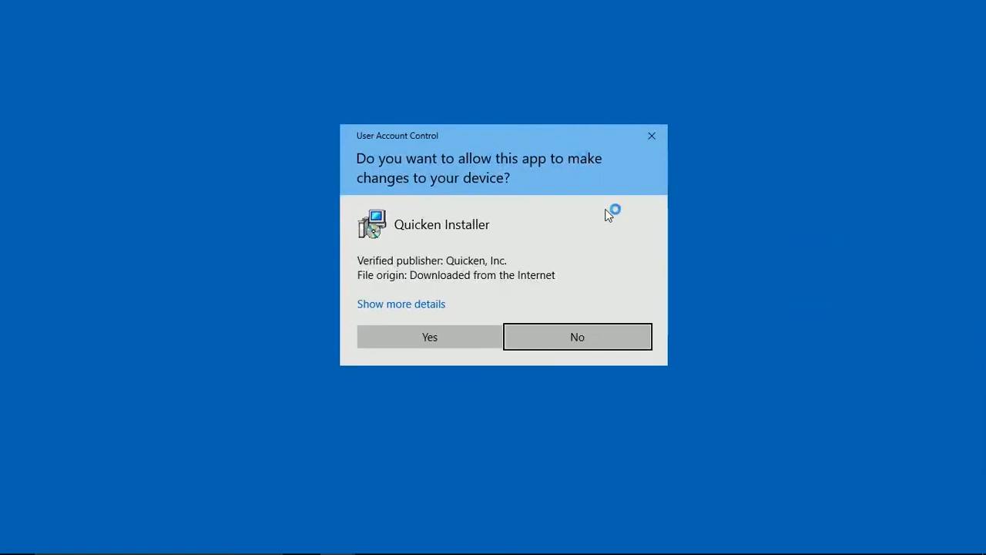
{"action": "mouse_move", "coordinate": [498, 183]}
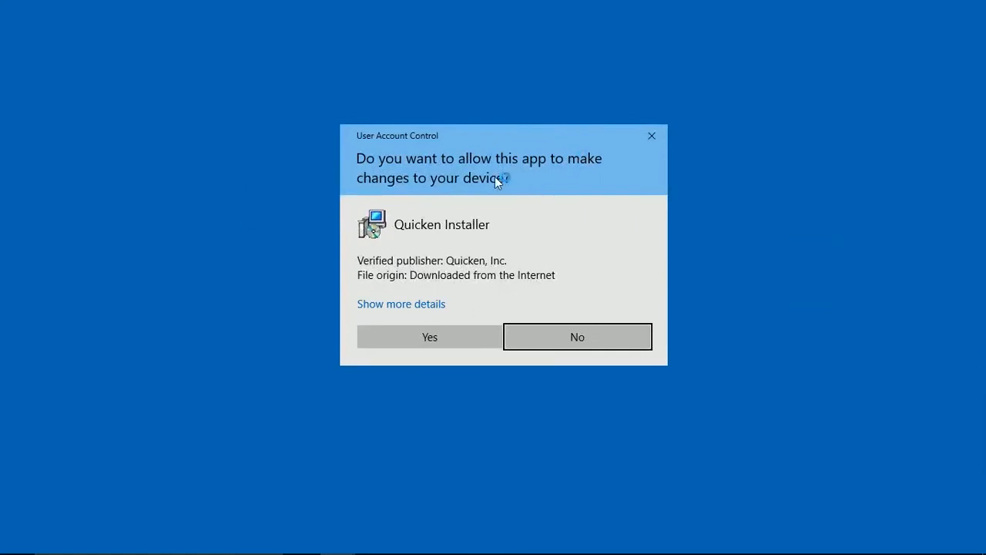
- Allow the Quicken 2017 installer to make changes to the device
{"action": "left_click", "coordinate": [429, 336]}
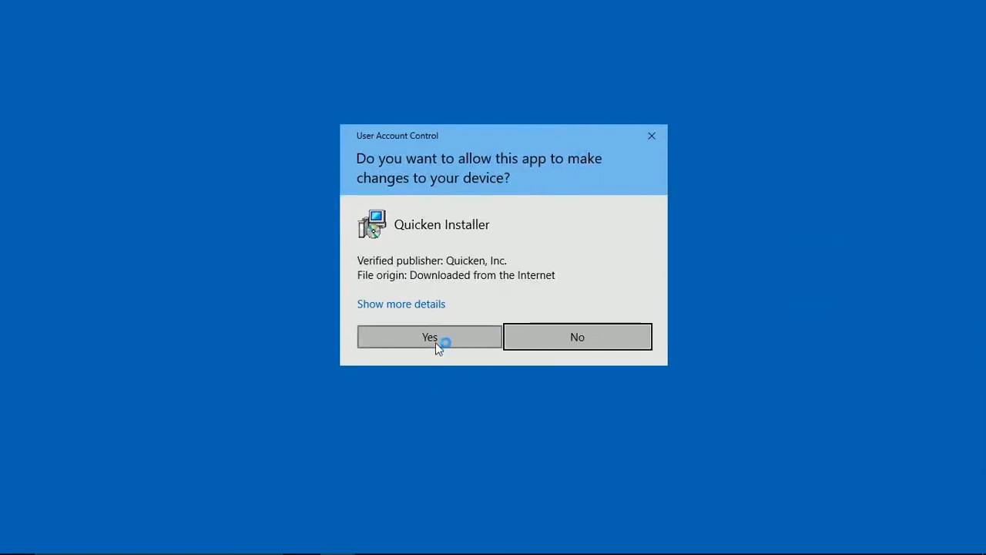
{"action": "left_click", "coordinate": [429, 336]}
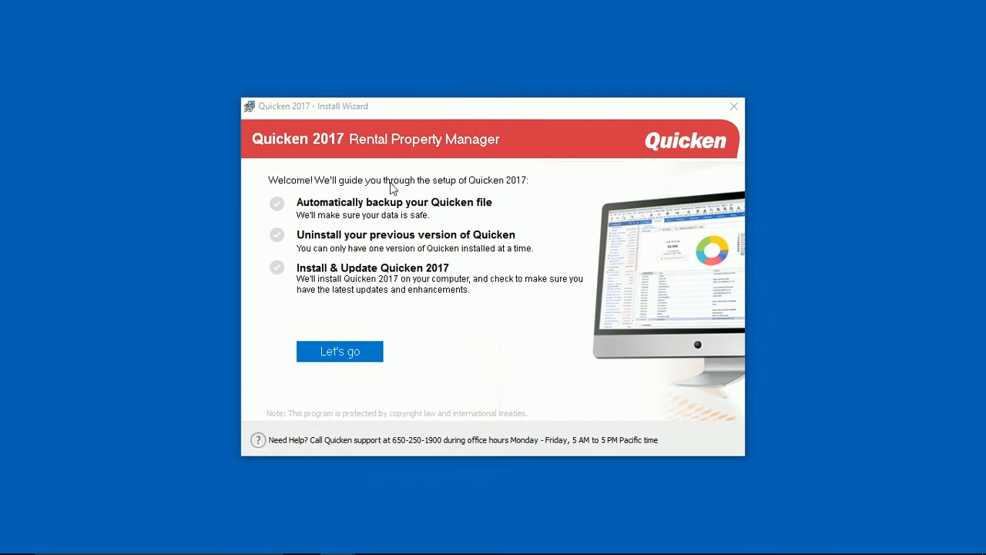
{"action": "mouse_move", "coordinate": [413, 151]}
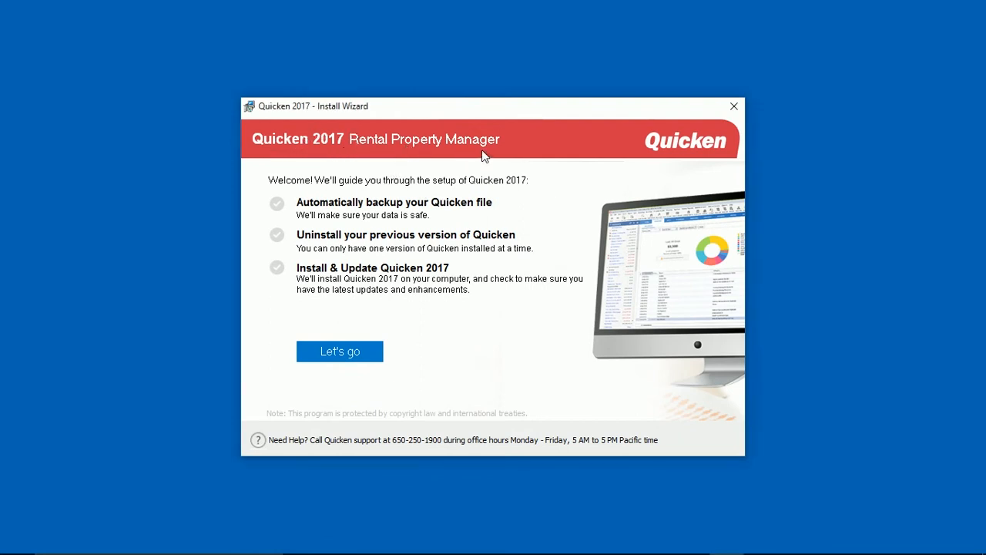
{"action": "mouse_move", "coordinate": [285, 200]}
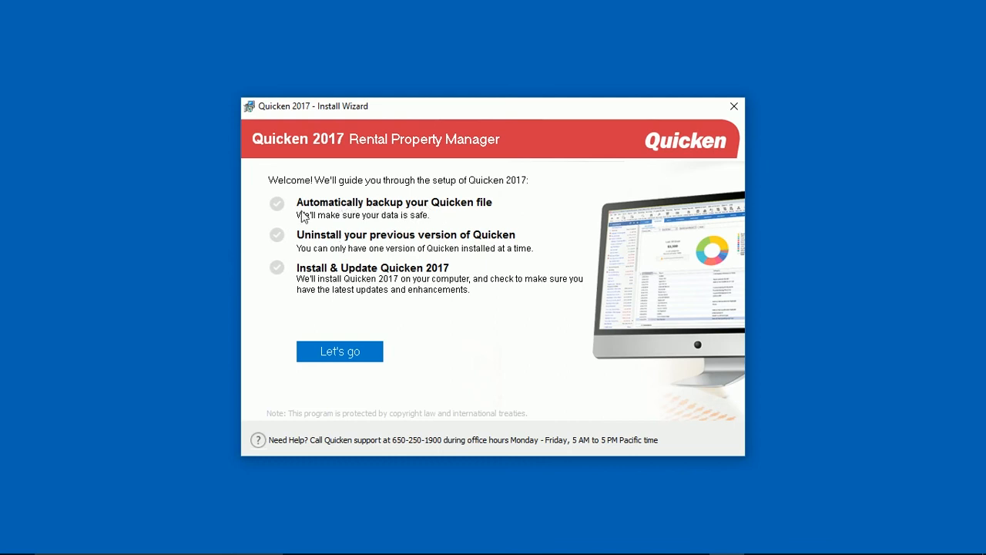
{"action": "mouse_move", "coordinate": [352, 213]}
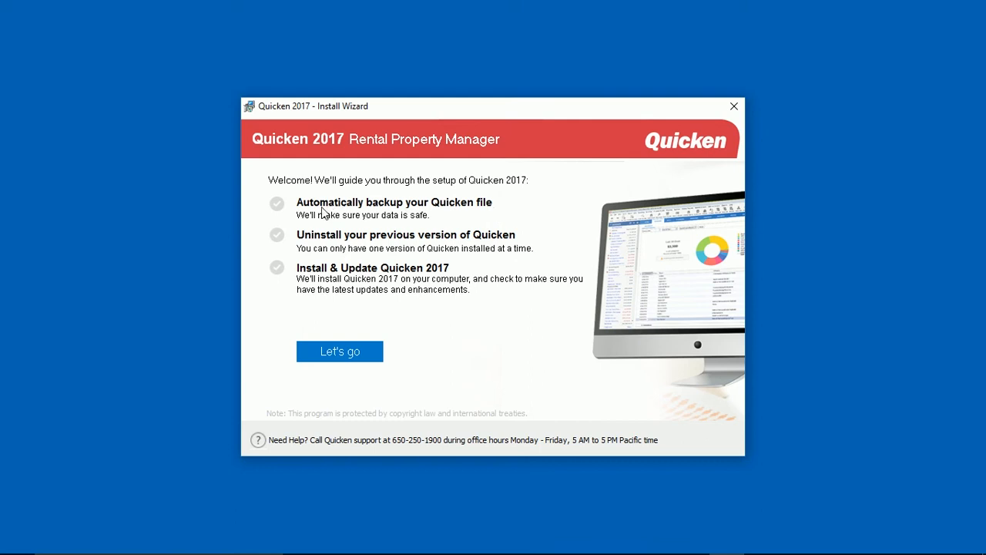
{"action": "mouse_move", "coordinate": [314, 245]}
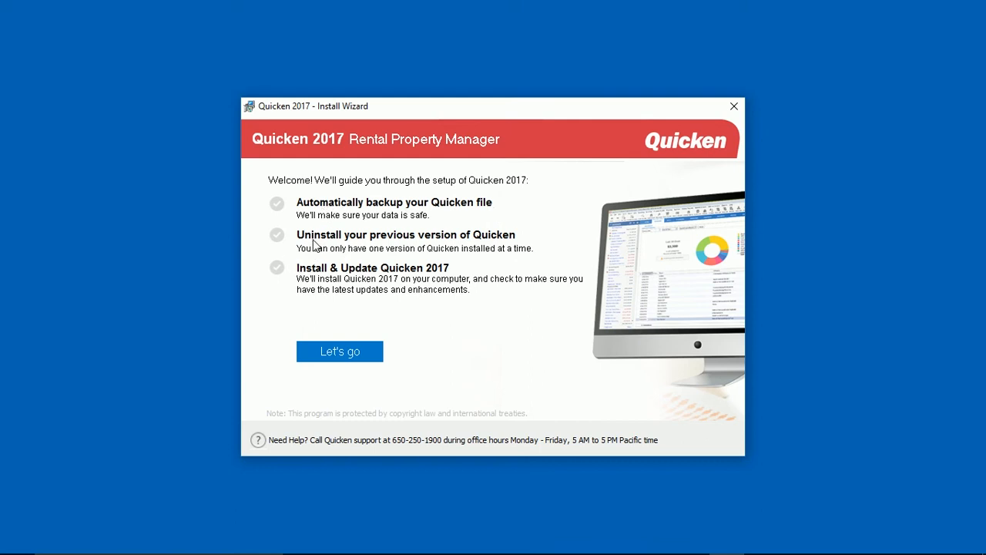
{"action": "mouse_move", "coordinate": [499, 248]}
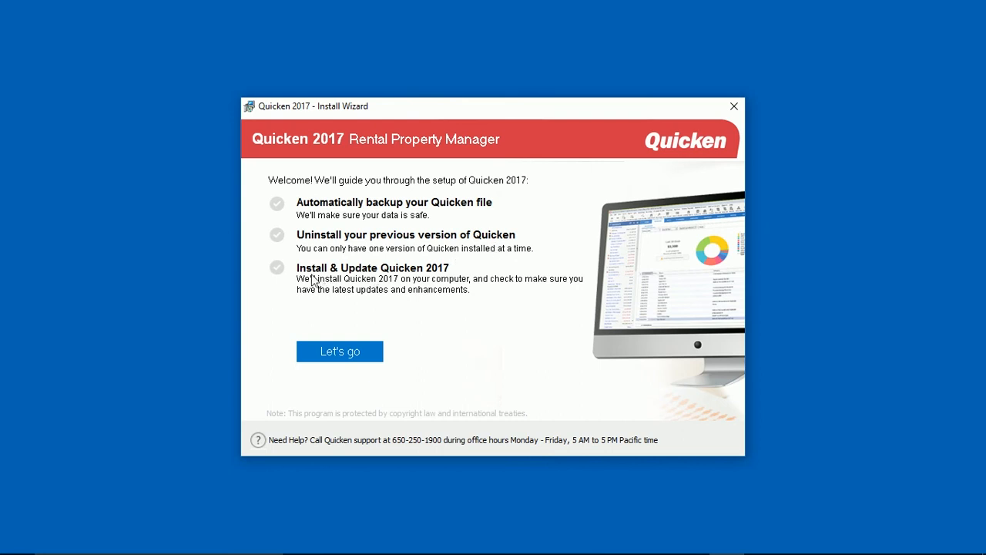
{"action": "mouse_move", "coordinate": [476, 255]}
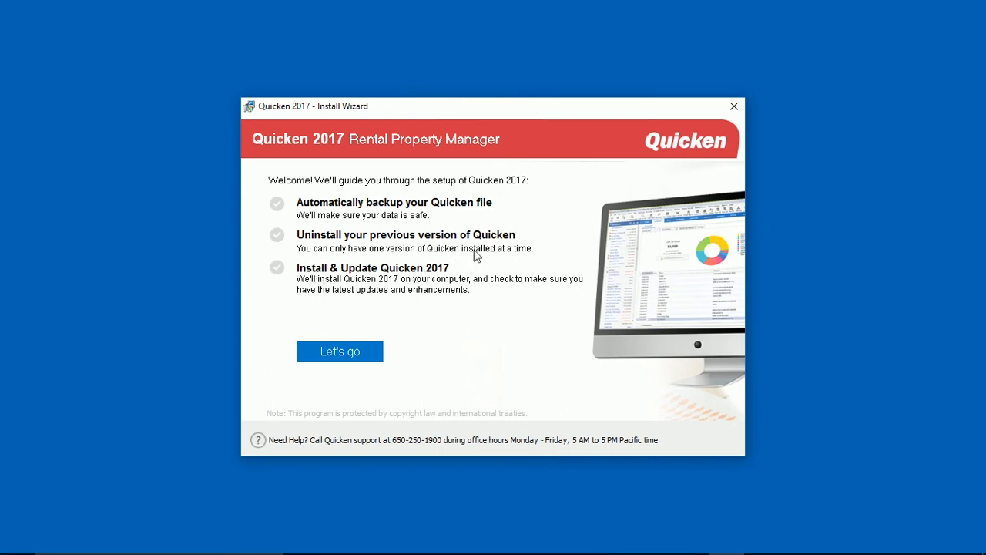
{"action": "mouse_move", "coordinate": [265, 205]}
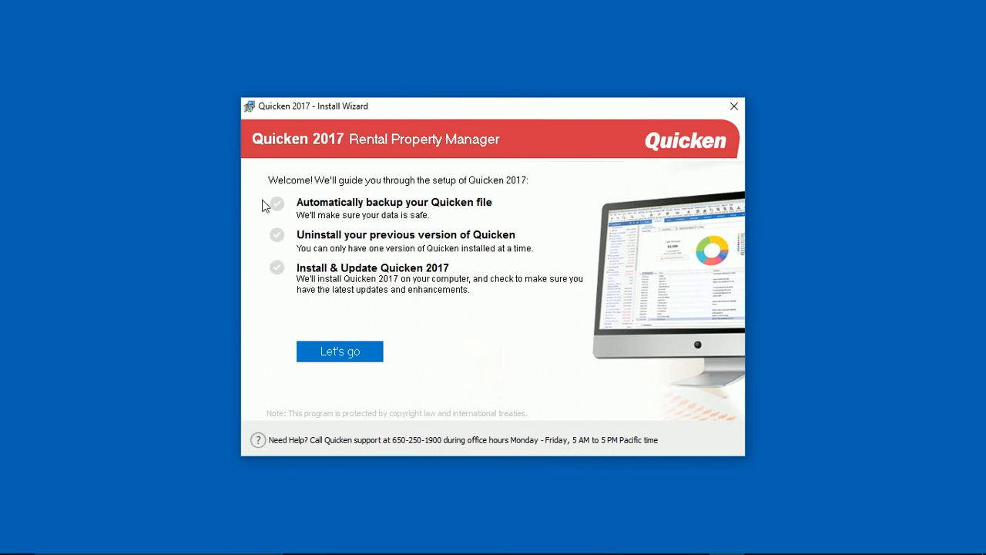
{"action": "mouse_move", "coordinate": [282, 210]}
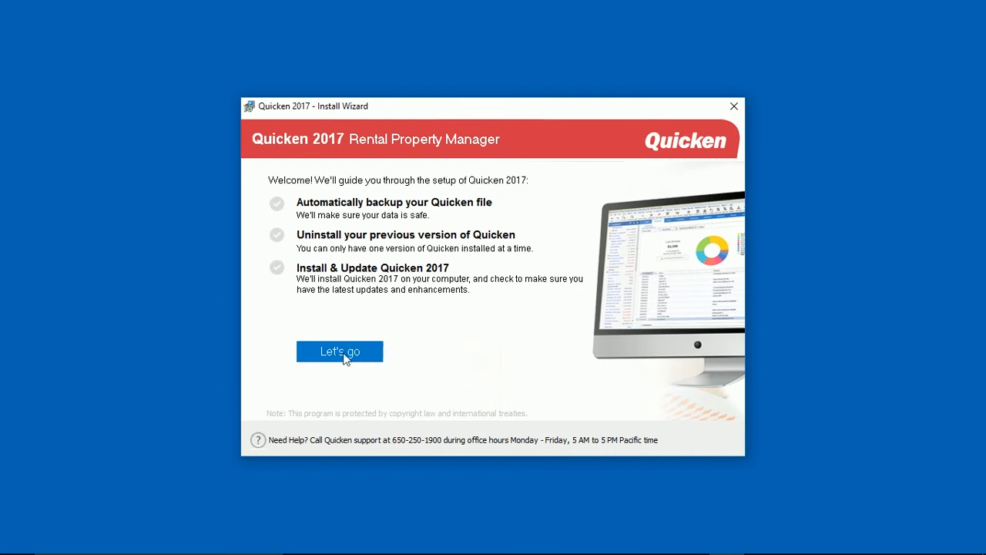
- Begin Quicken 2017 setup and read through the license agreement
{"action": "left_click", "coordinate": [339, 351]}
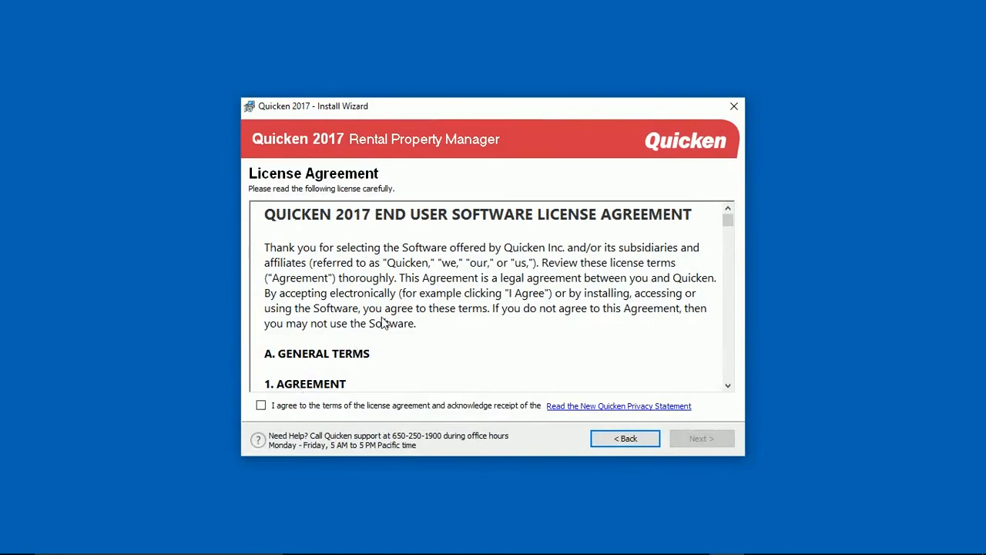
{"action": "scroll", "scroll_direction": "down", "scroll_amount": 3}
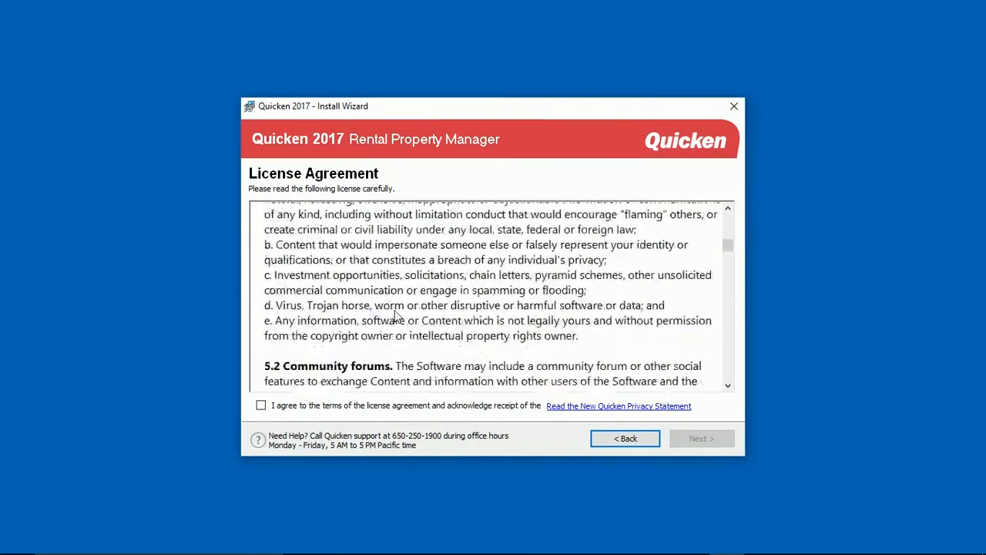
{"action": "scroll", "scroll_direction": "down", "scroll_amount": 3}
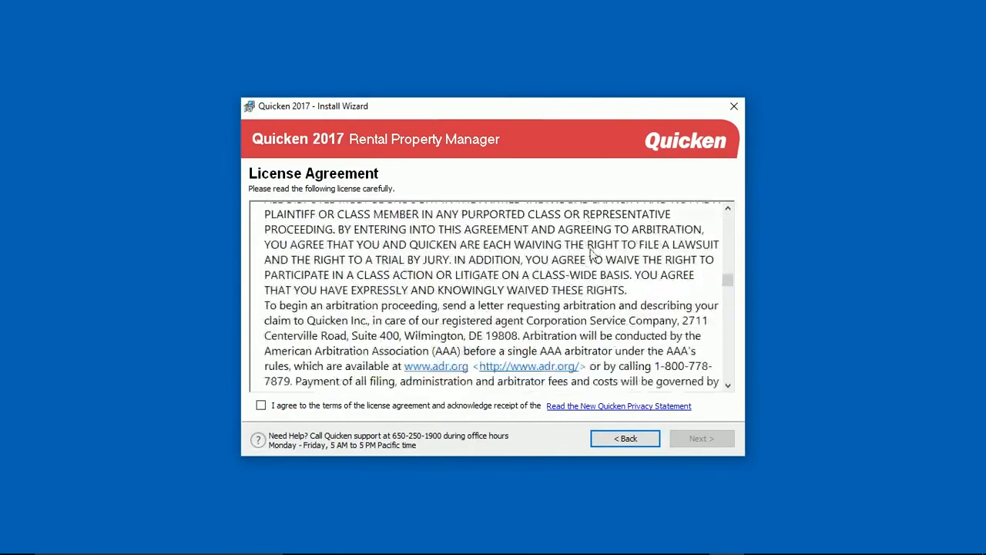
{"action": "scroll", "scroll_direction": "down", "scroll_amount": 3}
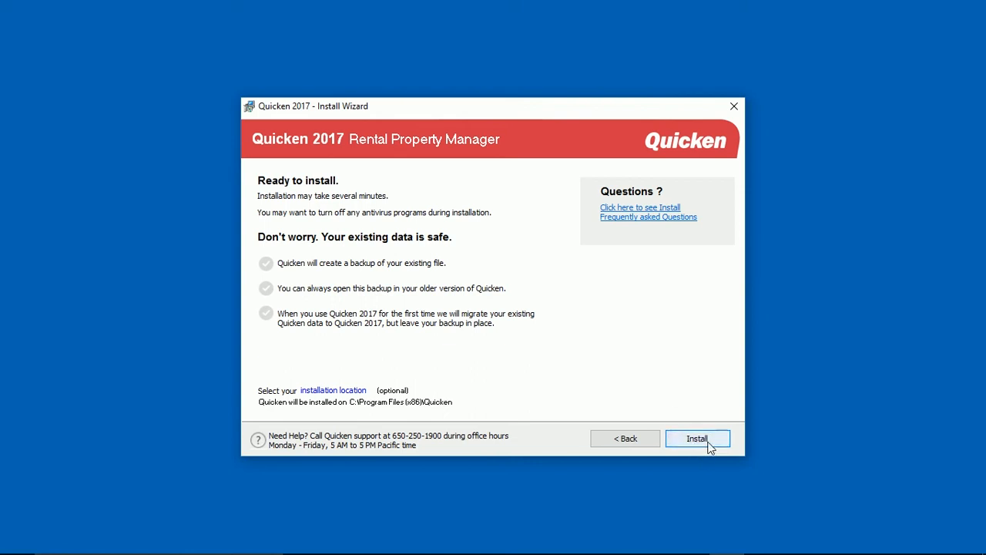
- Install Quicken 2017 Rental Property Manager into C:\Program Files (x86)\Quicken
{"action": "left_click", "coordinate": [696, 438]}
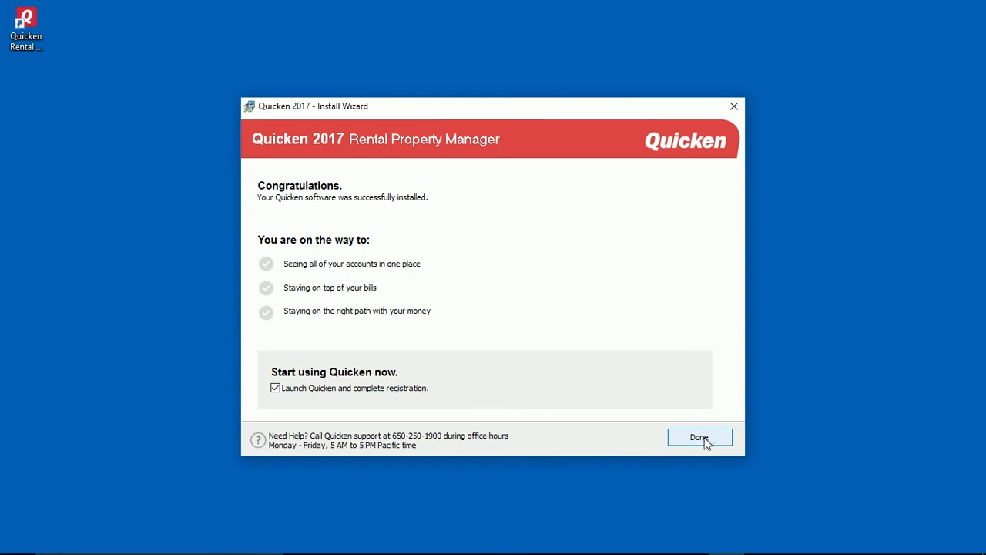
- Finish the installer and launch Quicken 2017 Rental Property Manager
{"action": "left_click", "coordinate": [697, 437]}
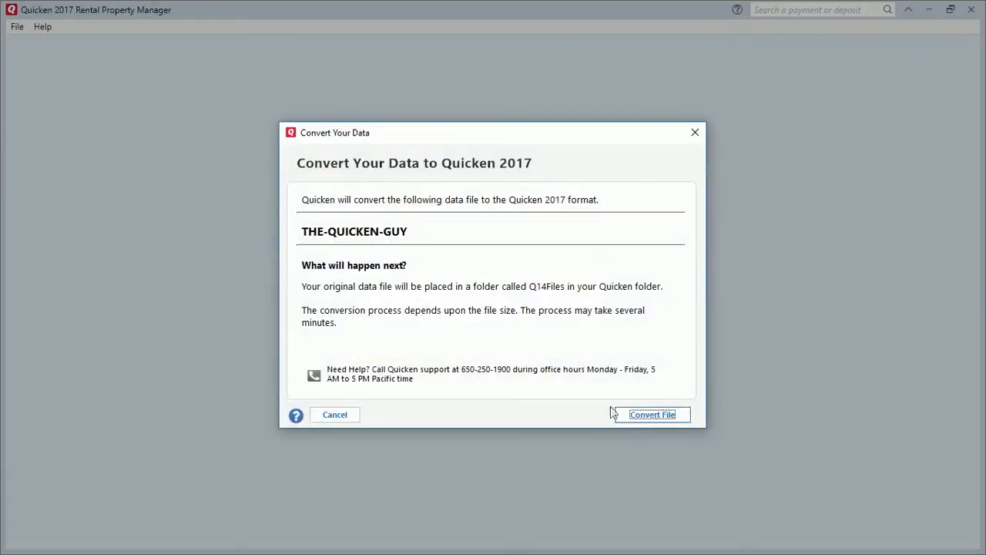
{"action": "mouse_move", "coordinate": [471, 198]}
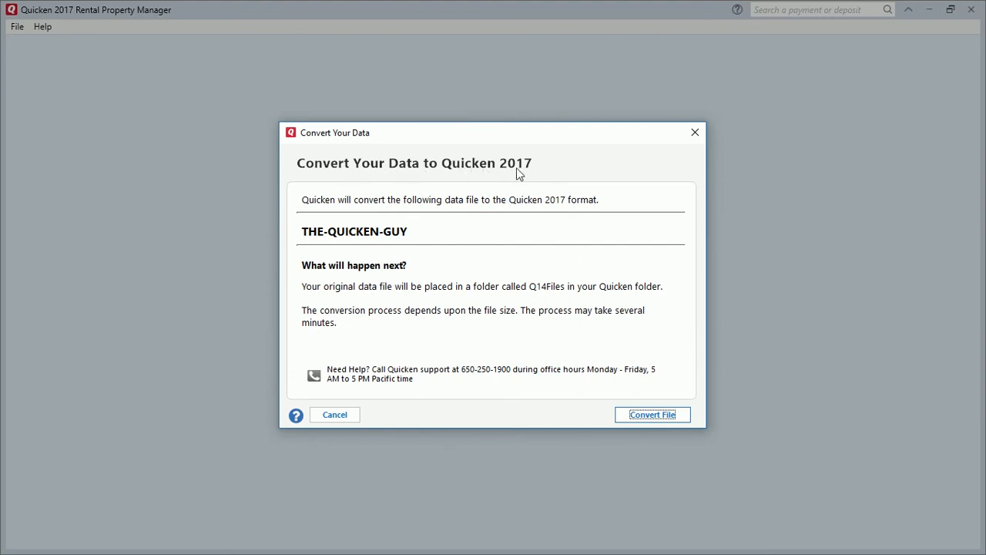
{"action": "mouse_move", "coordinate": [444, 231]}
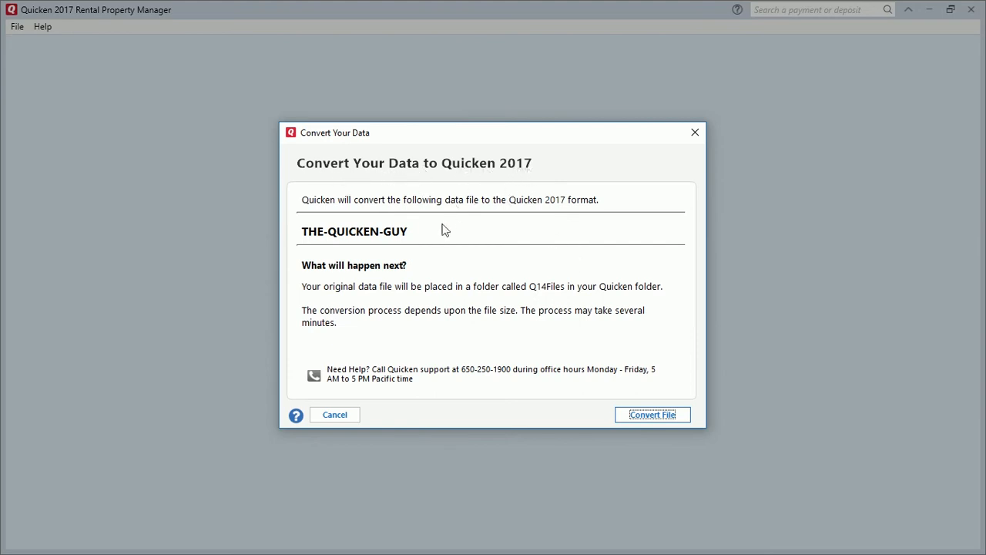
{"action": "mouse_move", "coordinate": [443, 230]}
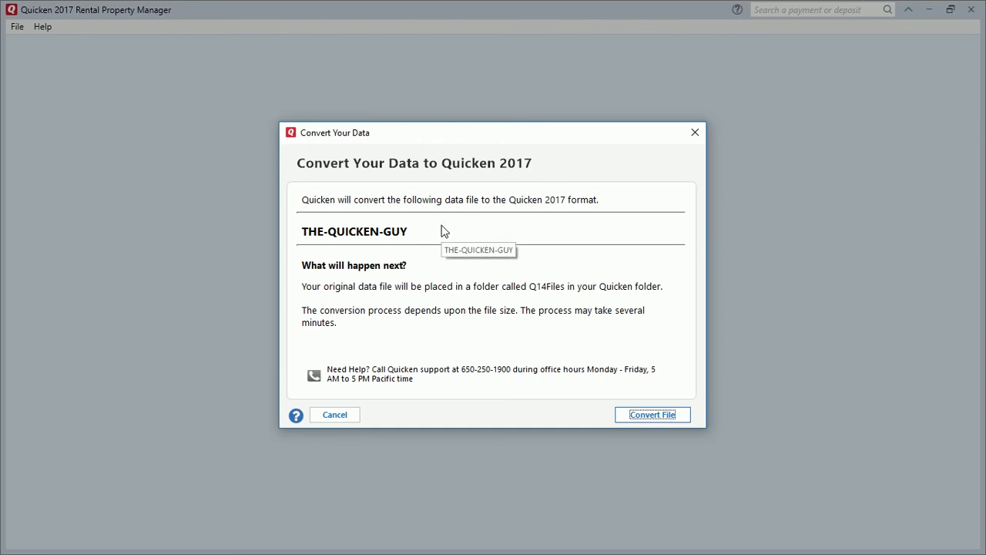
{"action": "mouse_move", "coordinate": [652, 414]}
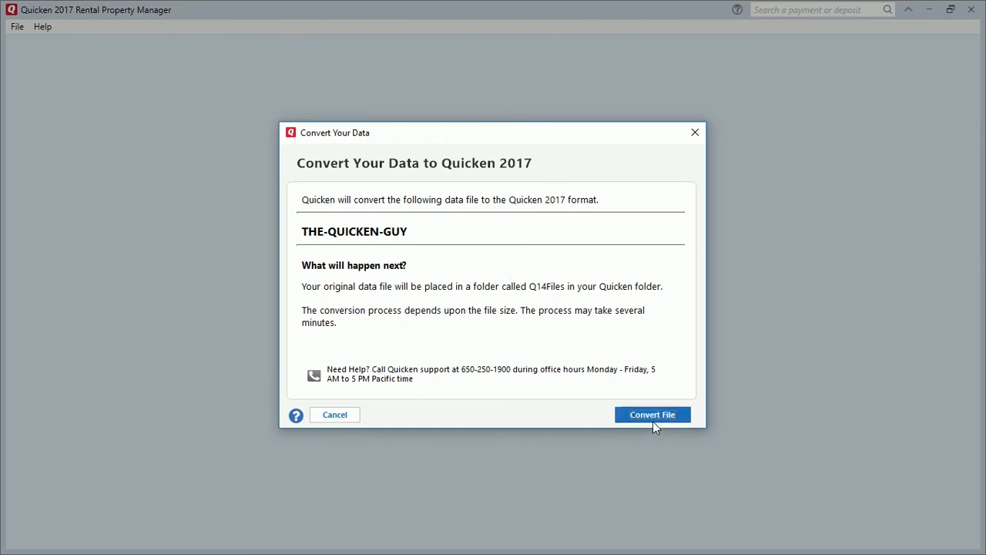
- Convert the THE-QUICKEN-GUY data file to Quicken 2017 format
{"action": "left_click", "coordinate": [652, 414]}
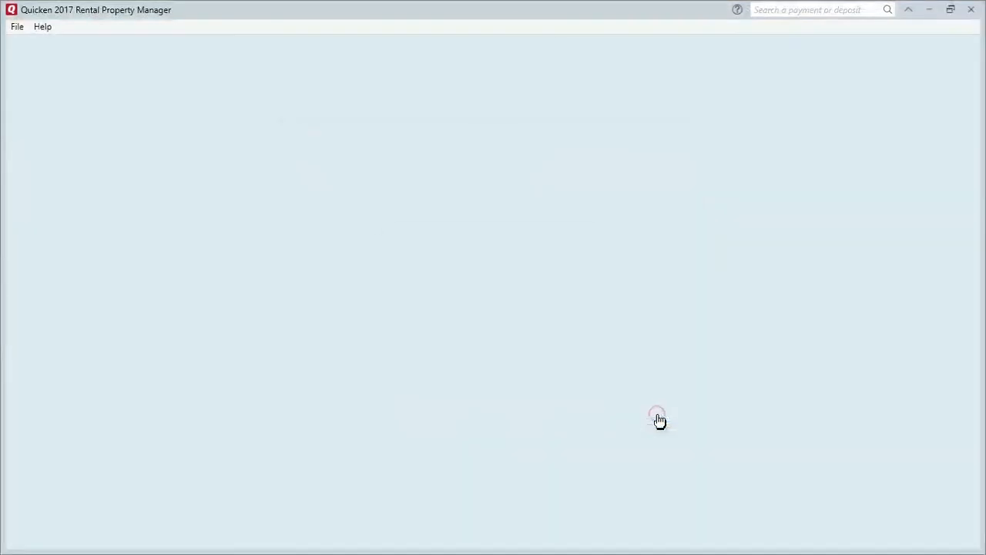
{"action": "mouse_move", "coordinate": [659, 421]}
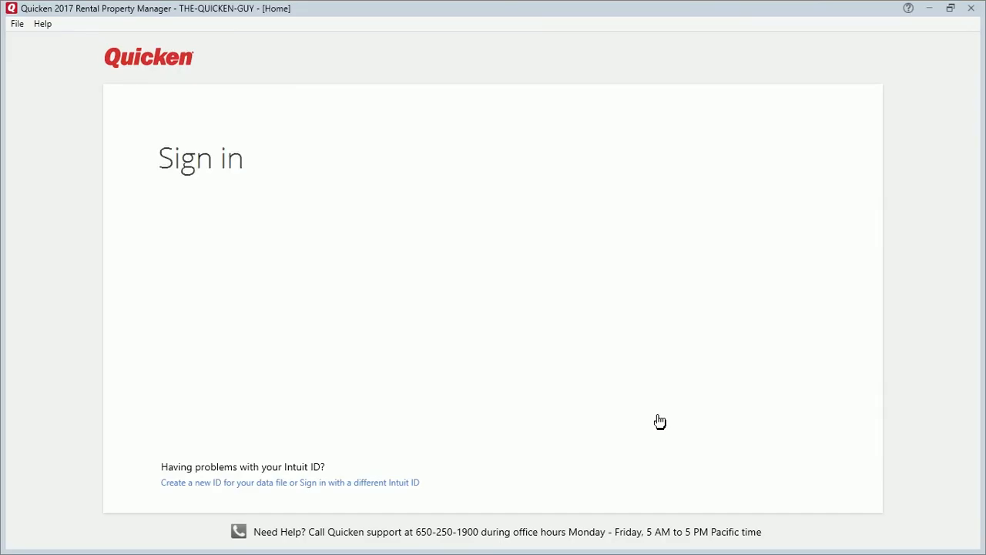
{"action": "mouse_move", "coordinate": [751, 273]}
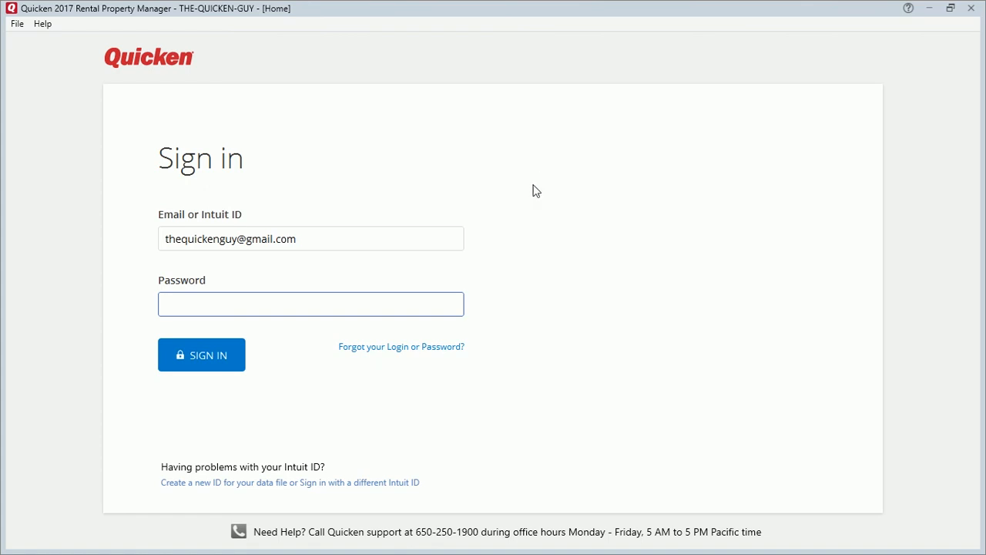
- Enter the Intuit ID password and sign in
{"action": "left_click", "coordinate": [310, 303]}
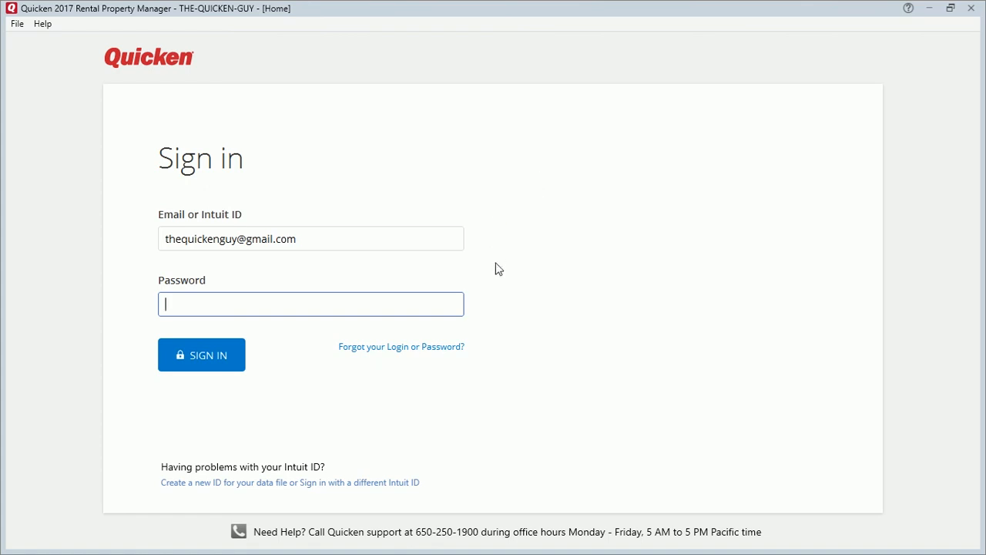
{"action": "type", "text": "••"}
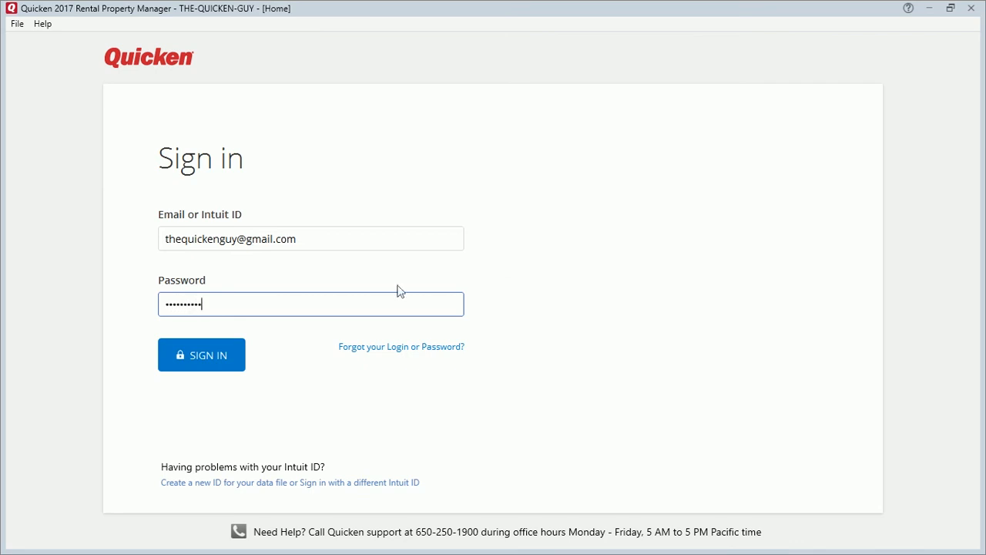
{"action": "left_click", "coordinate": [201, 354]}
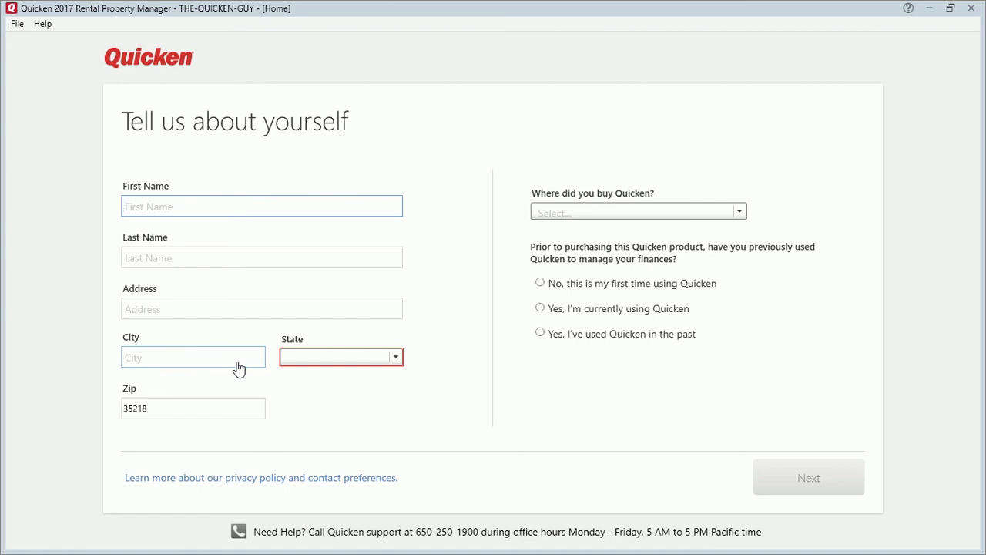
- Register with first name 'Quicken' and last name 'G'
{"action": "type", "text": "Quicken"}
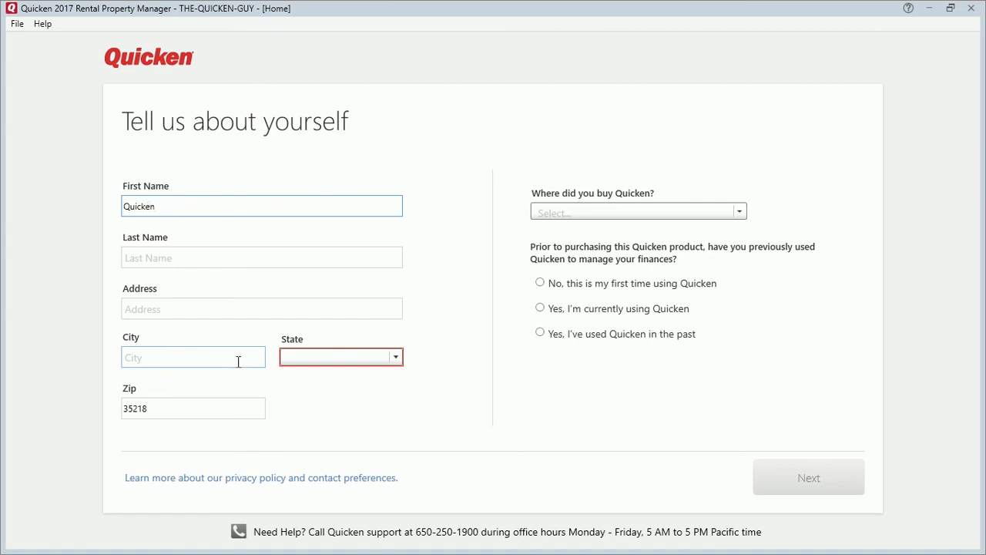
{"action": "type", "text": "G"}
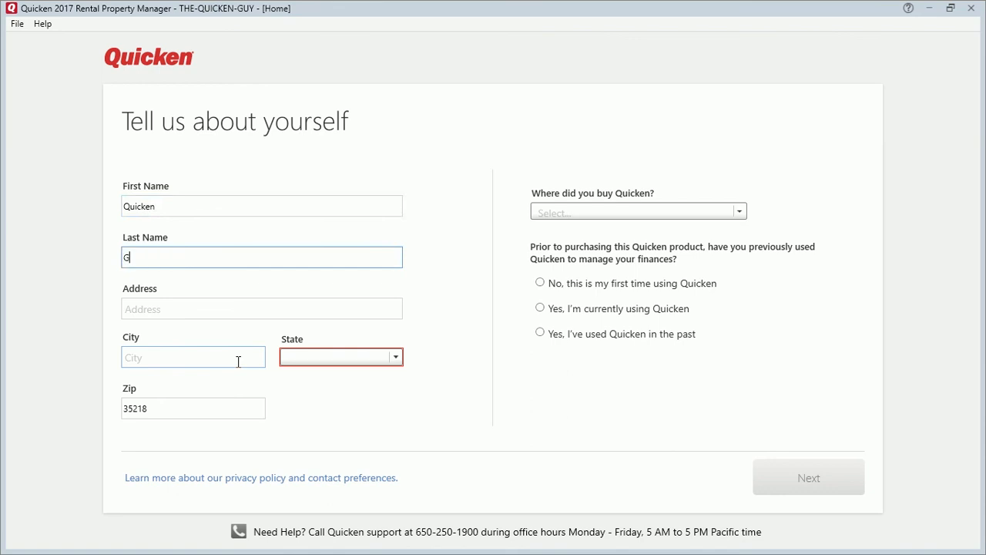
{"action": "left_click", "coordinate": [808, 476]}
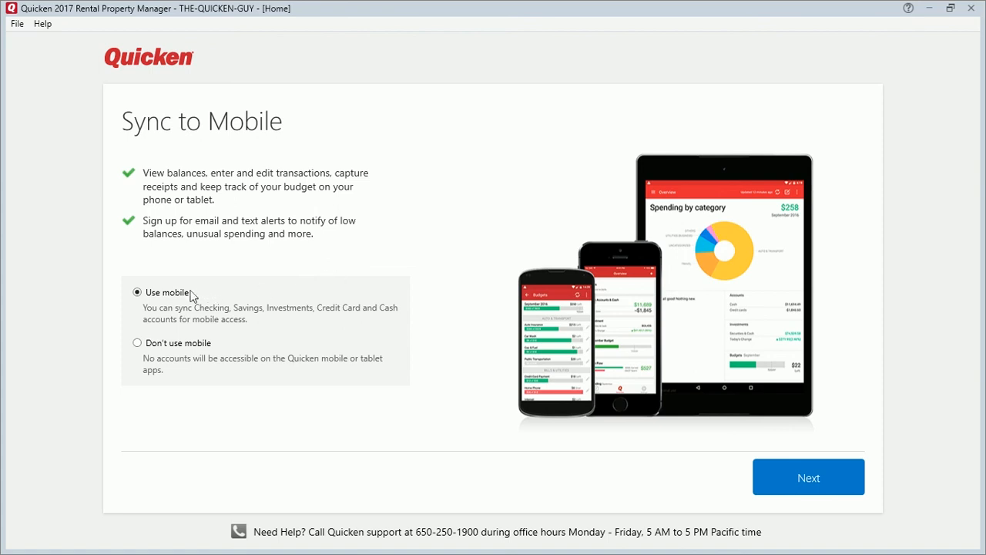
{"action": "mouse_move", "coordinate": [191, 368]}
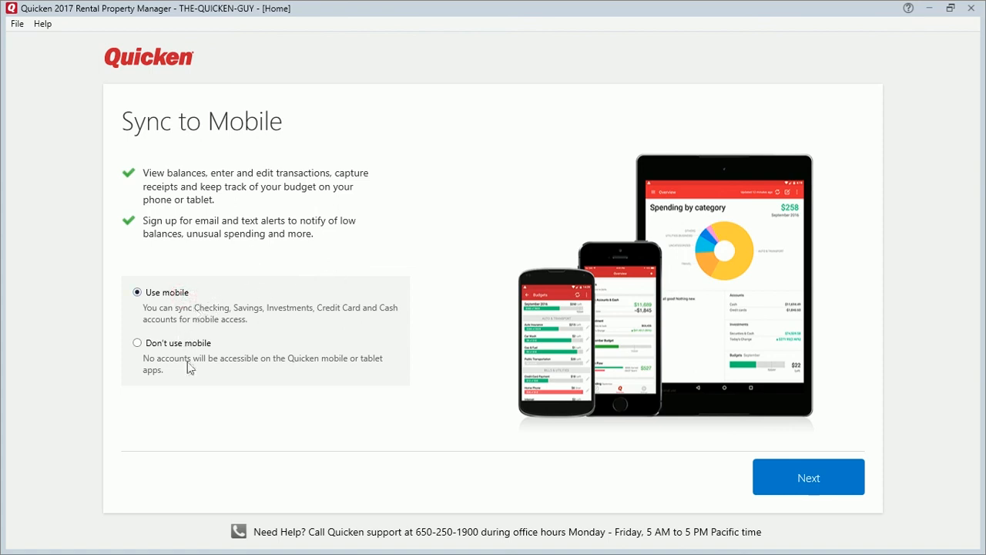
- Choose Don't use mobile and continue past the Sync to Mobile page
{"action": "left_click", "coordinate": [137, 342]}
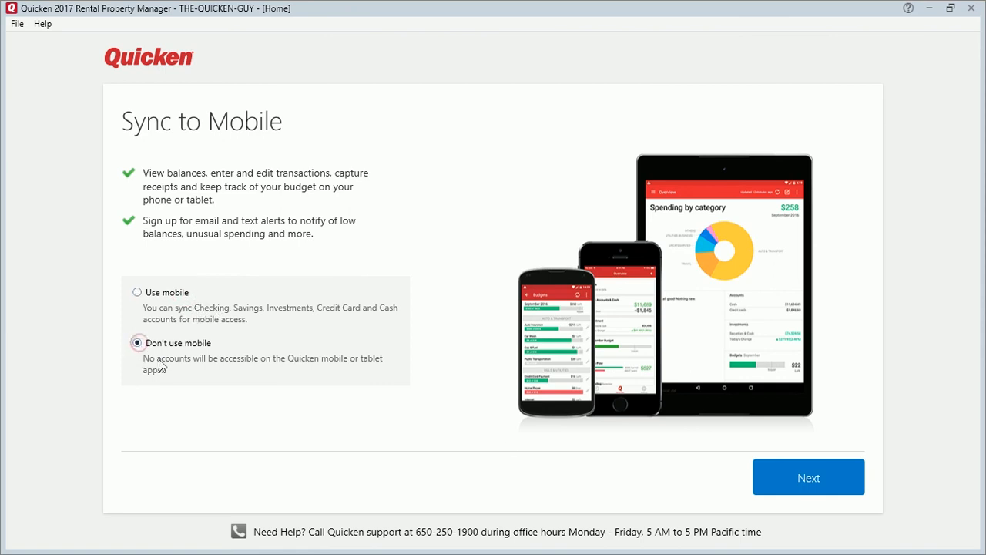
{"action": "left_click", "coordinate": [807, 476]}
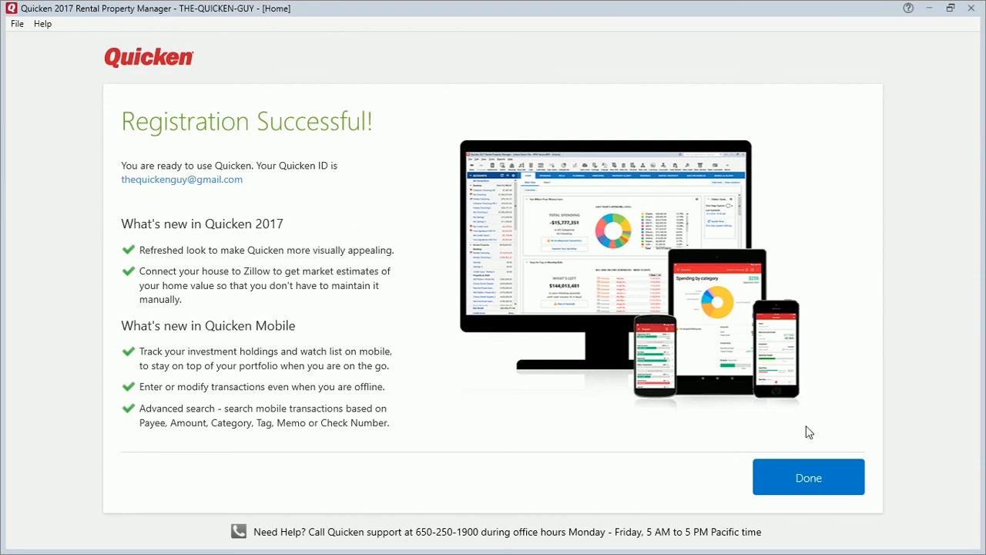
- Close the Registration Successful page to reach the Home tab's spending overview
{"action": "left_click", "coordinate": [808, 476]}
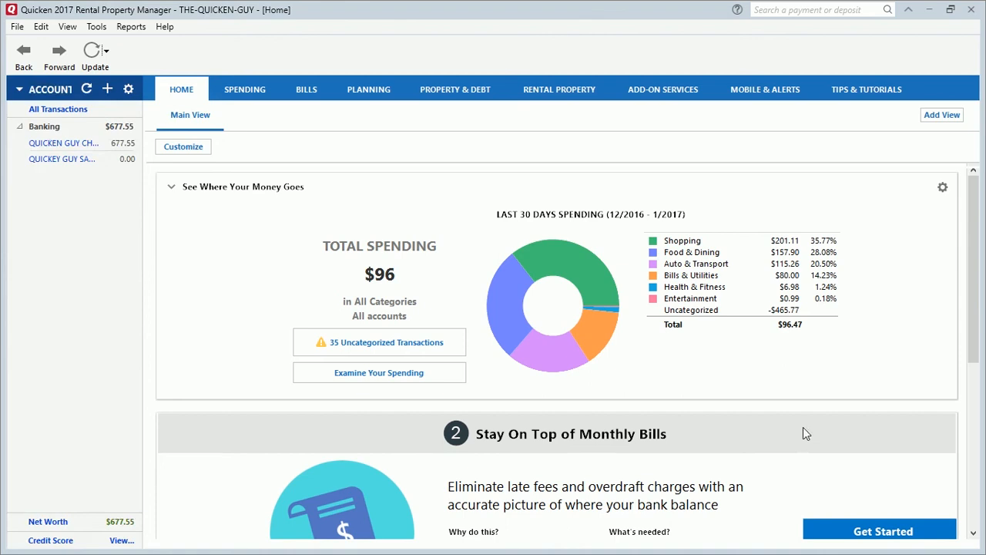
{"action": "mouse_move", "coordinate": [666, 360]}
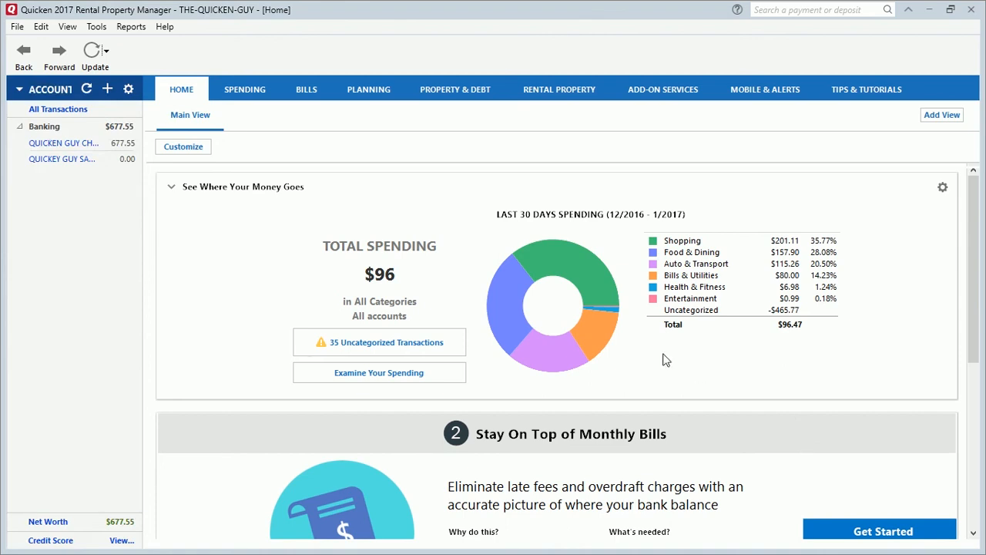
{"action": "mouse_move", "coordinate": [567, 305]}
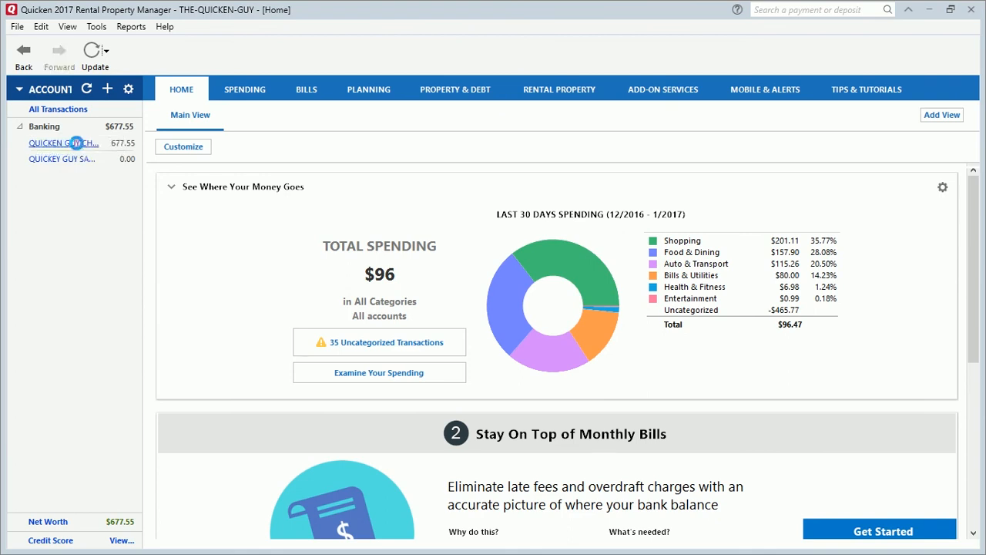
- View the checking register, then savings, then return to checking (98 transactions, 677.55)
{"action": "left_click", "coordinate": [63, 143]}
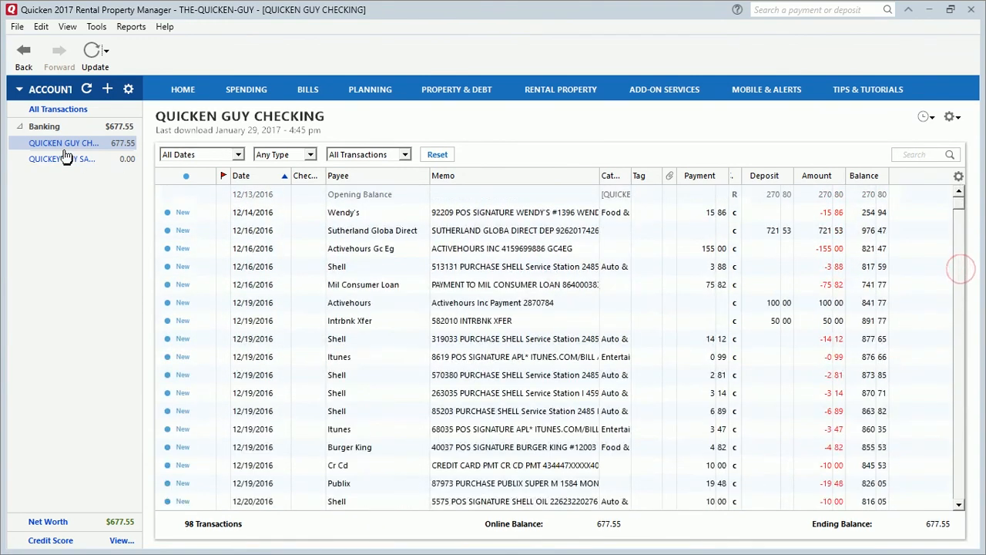
{"action": "left_click", "coordinate": [61, 159]}
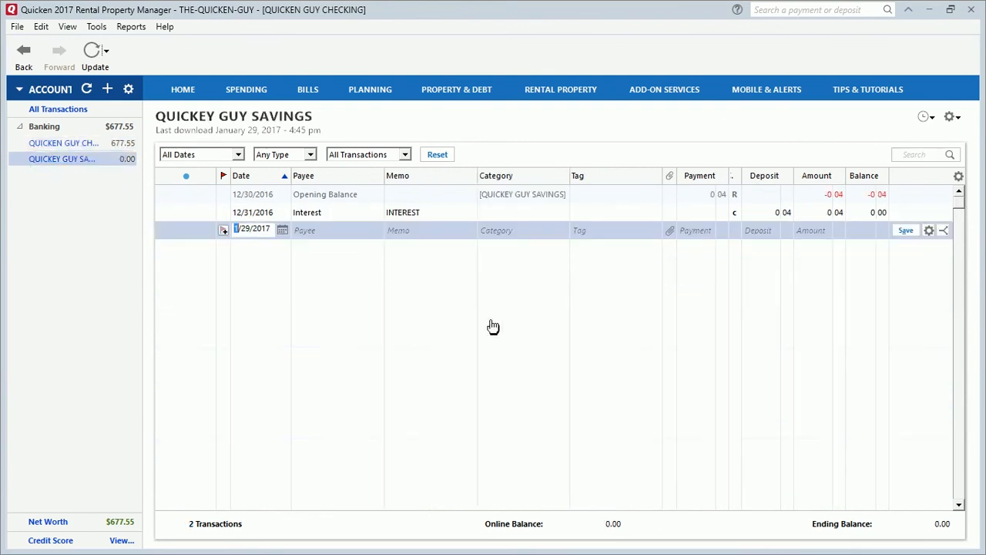
{"action": "left_click", "coordinate": [62, 159]}
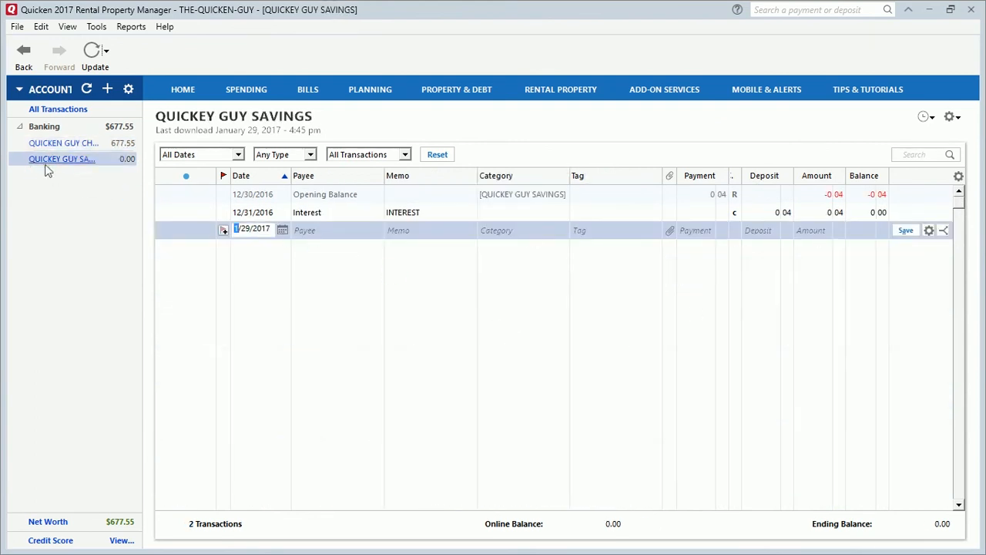
{"action": "left_click", "coordinate": [63, 142]}
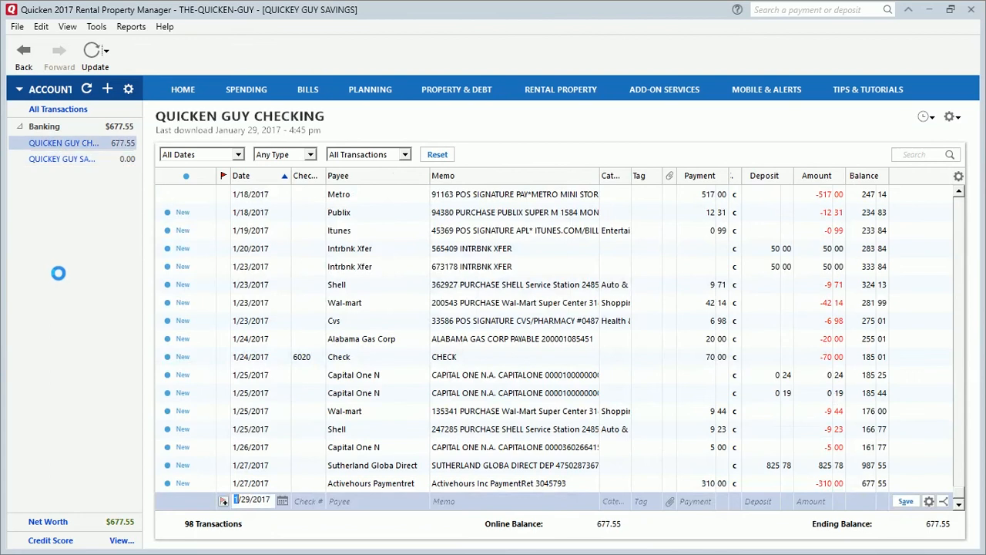
{"action": "left_click", "coordinate": [64, 142]}
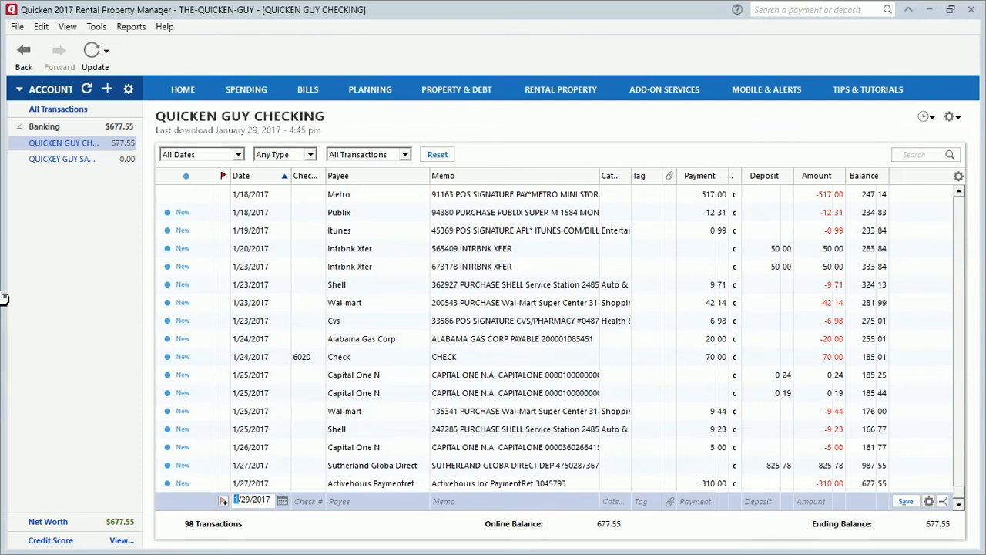
{"action": "mouse_move", "coordinate": [4, 96]}
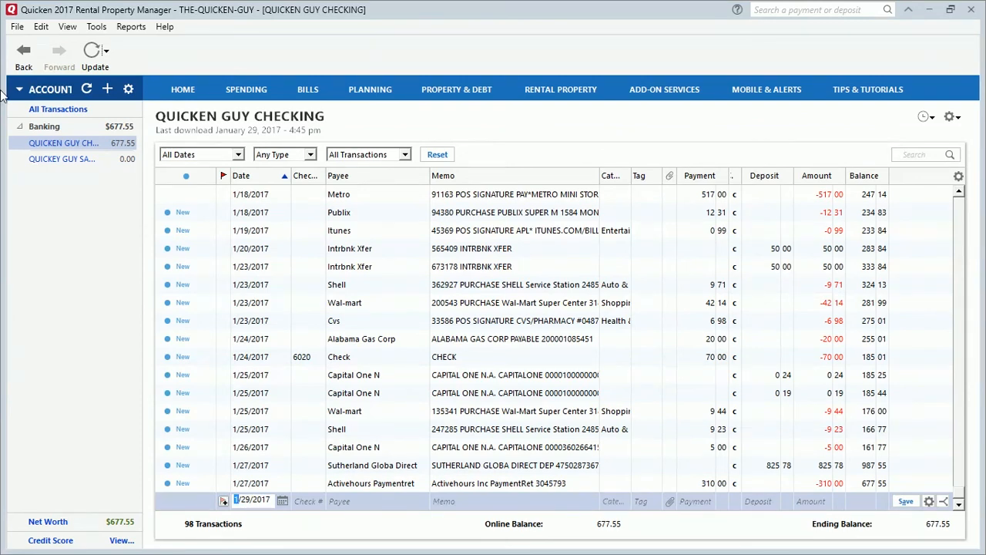